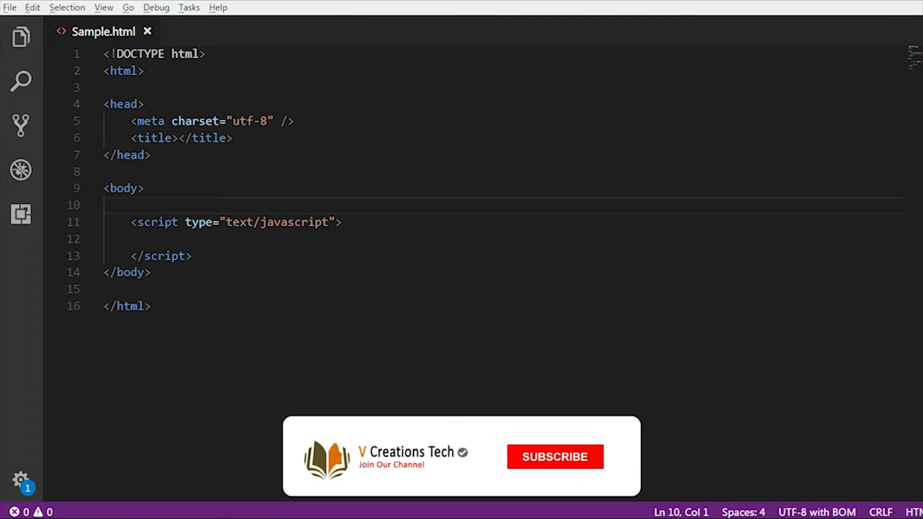
- Insert <div id="sampleDiv">Hello World</div> on the empty body line above the script
click(553, 456)
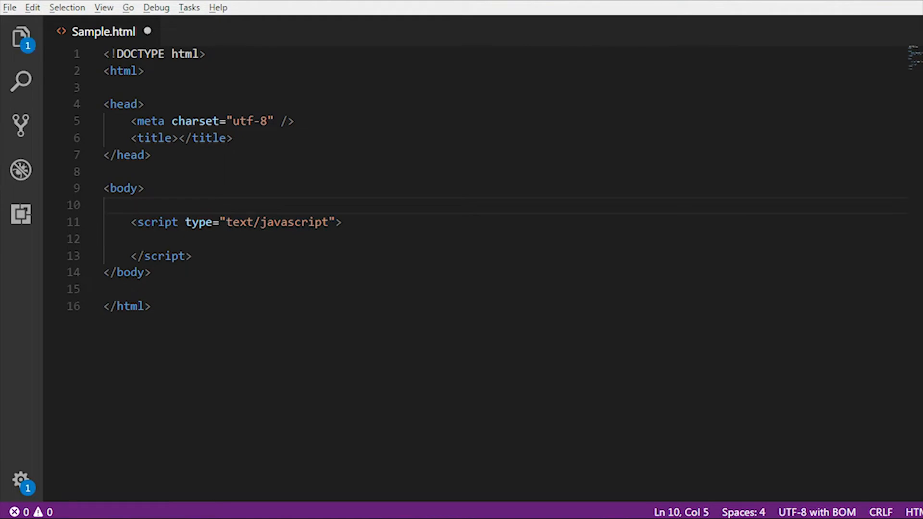
text(<div>)
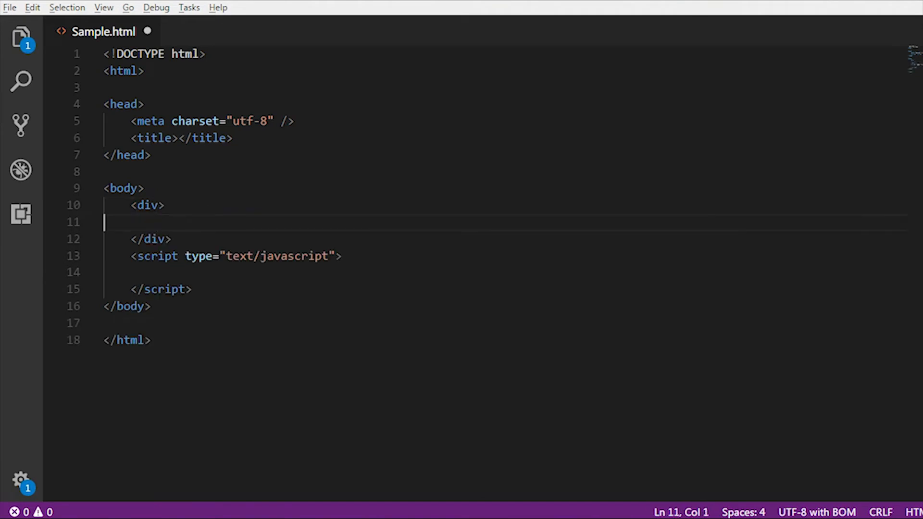
text(Hellow)
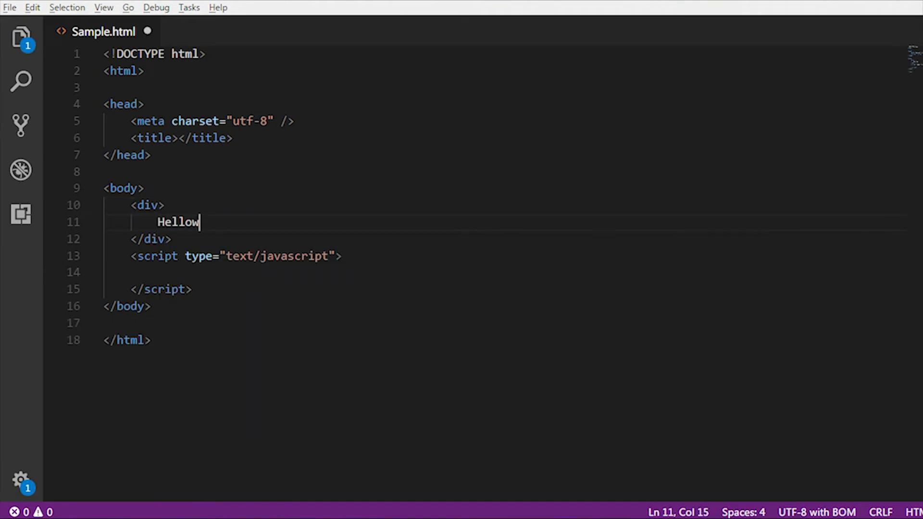
key(Backspace)
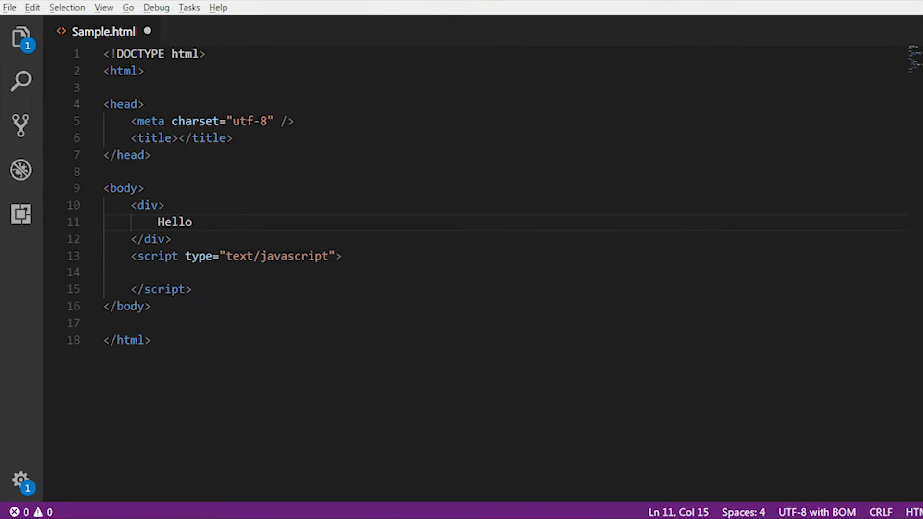
text(World)
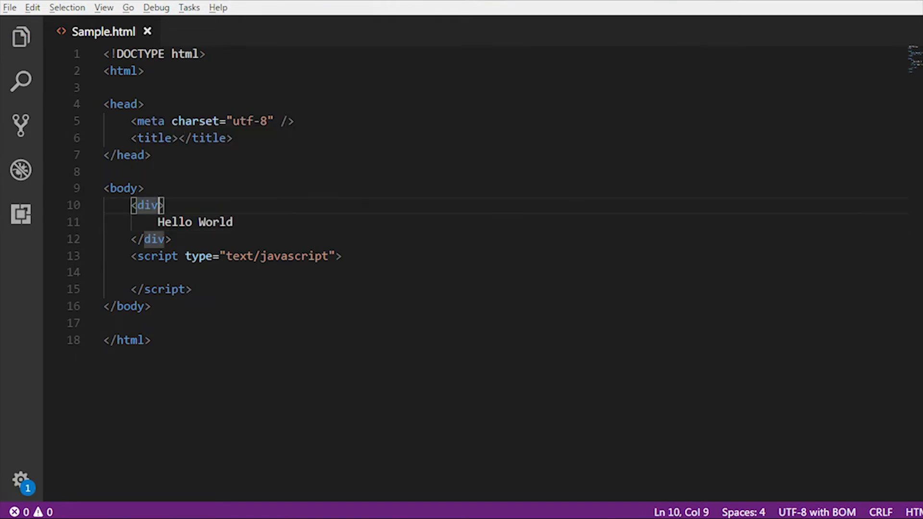
text(id="")
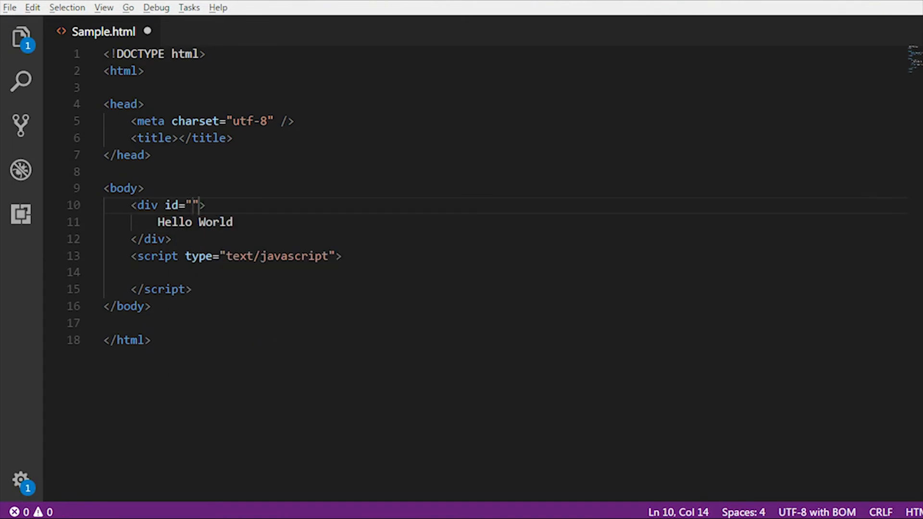
text(sa)
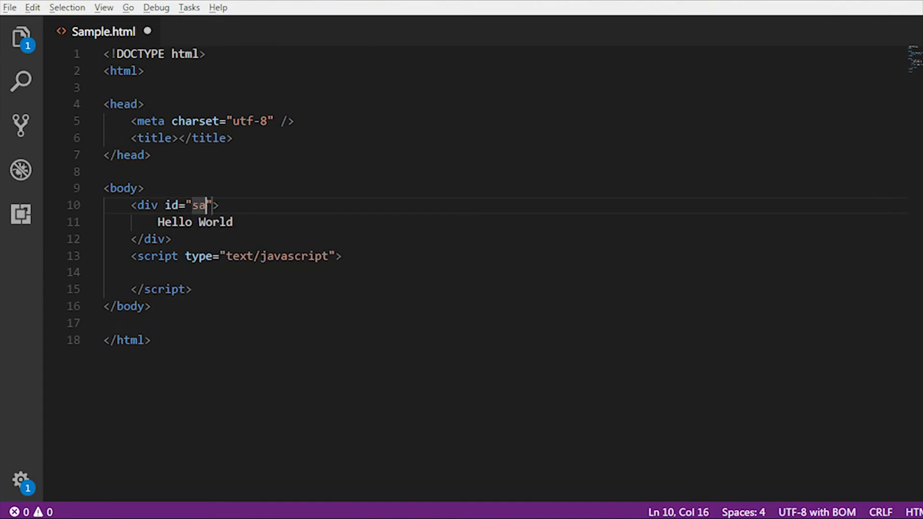
text(ple)
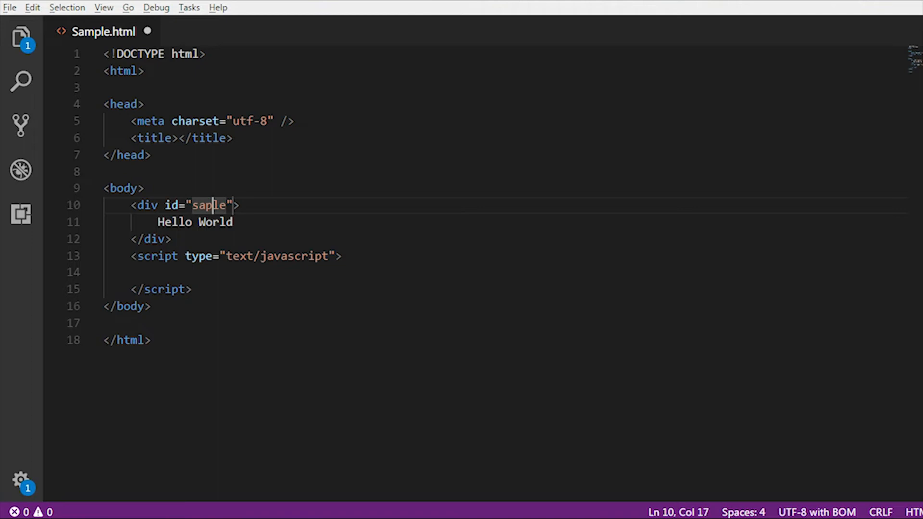
text(m)
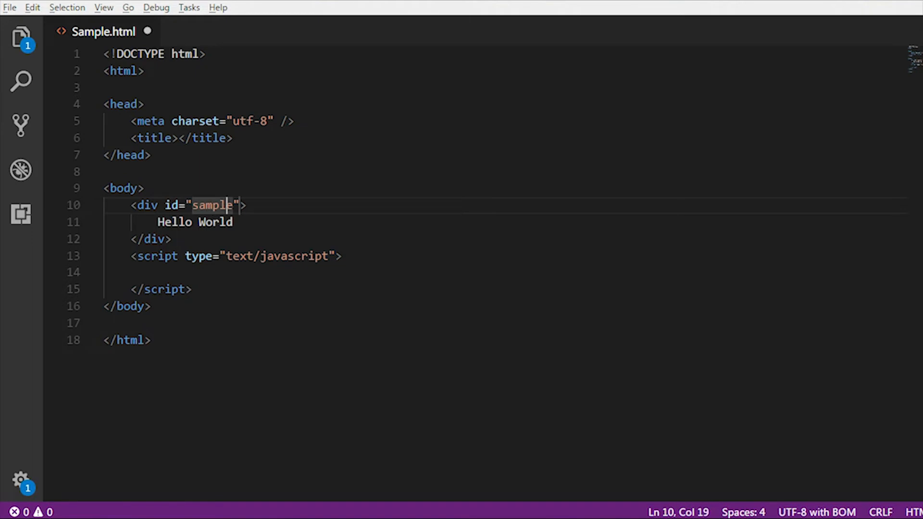
text(Div)
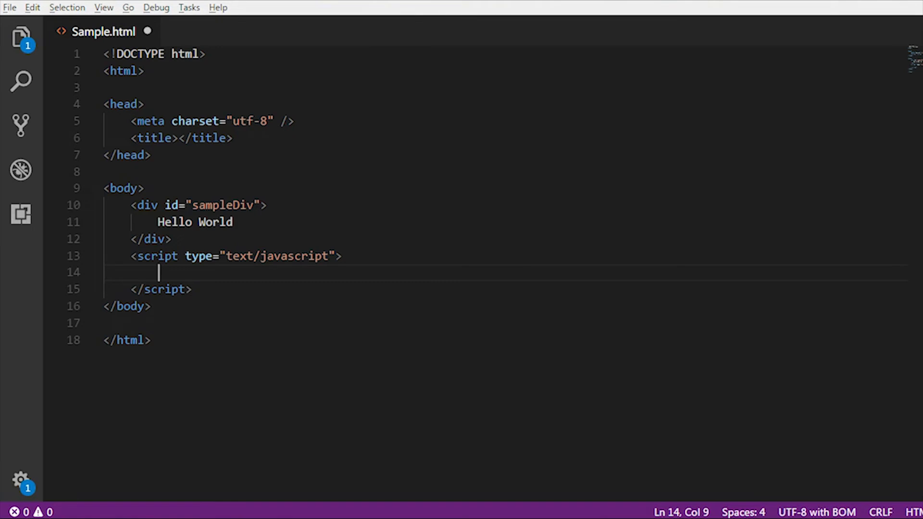
- Write document.getElementById("sampleDiv").style.display = "block"; in the script and save Sample.html
text(docu)
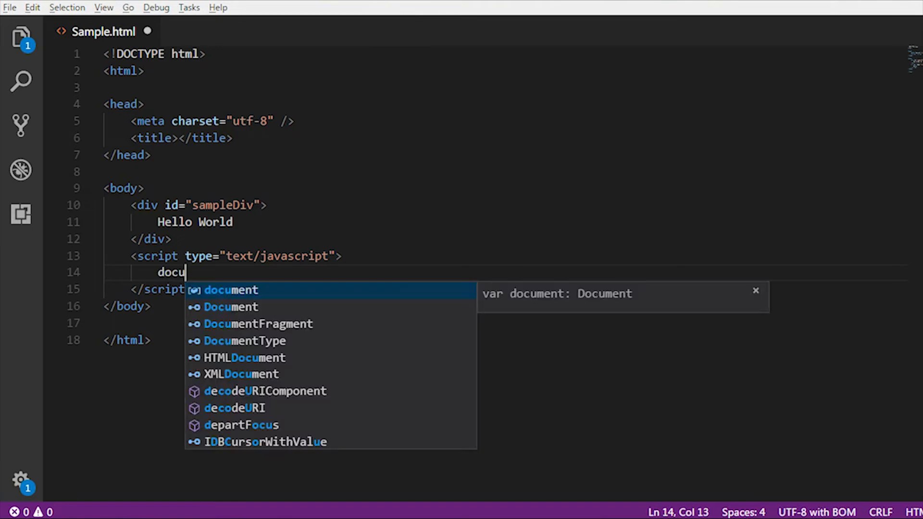
text(ment)
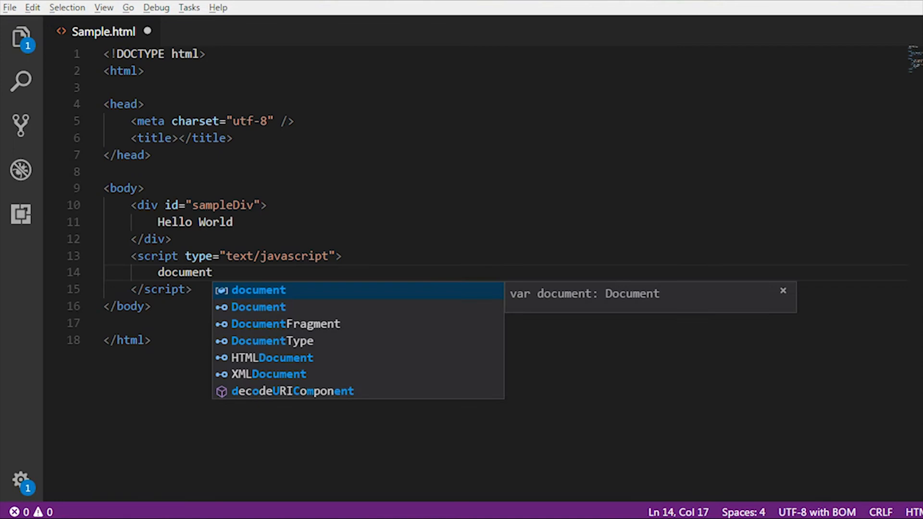
text(.getElementById(")
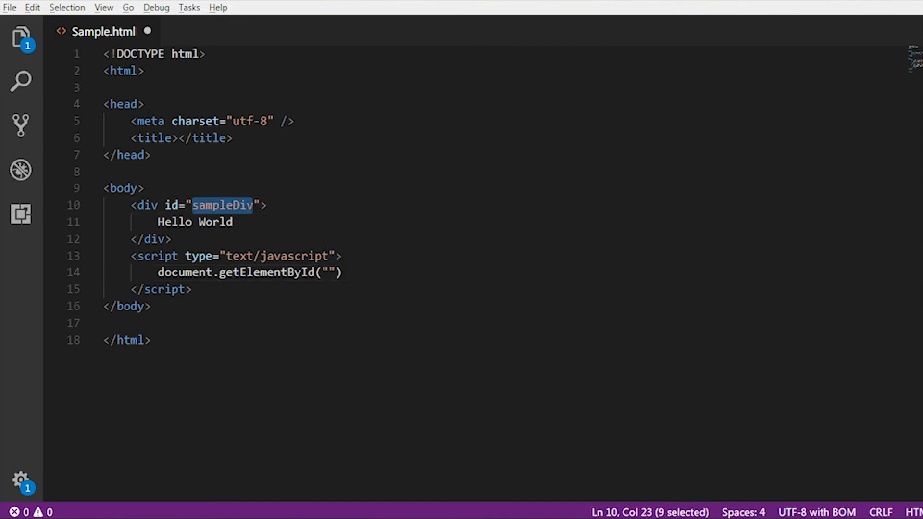
text(sampleDiv)
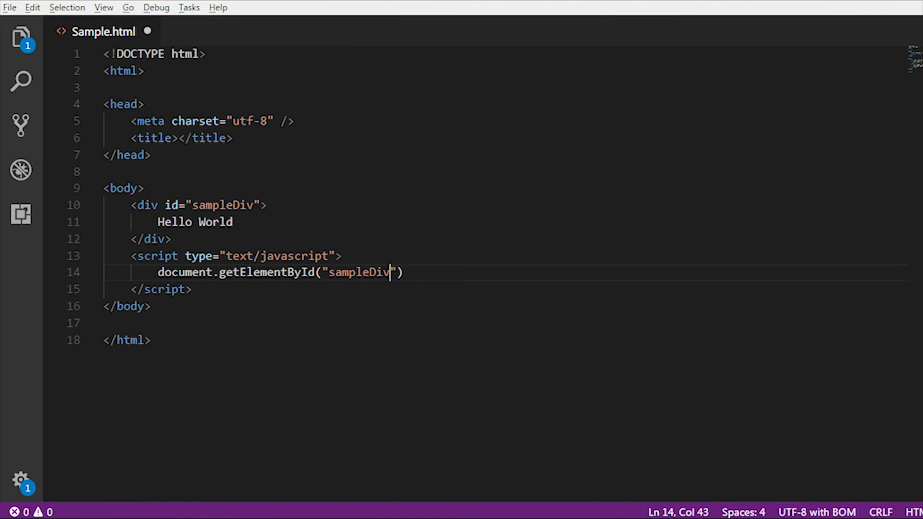
text(.style.)
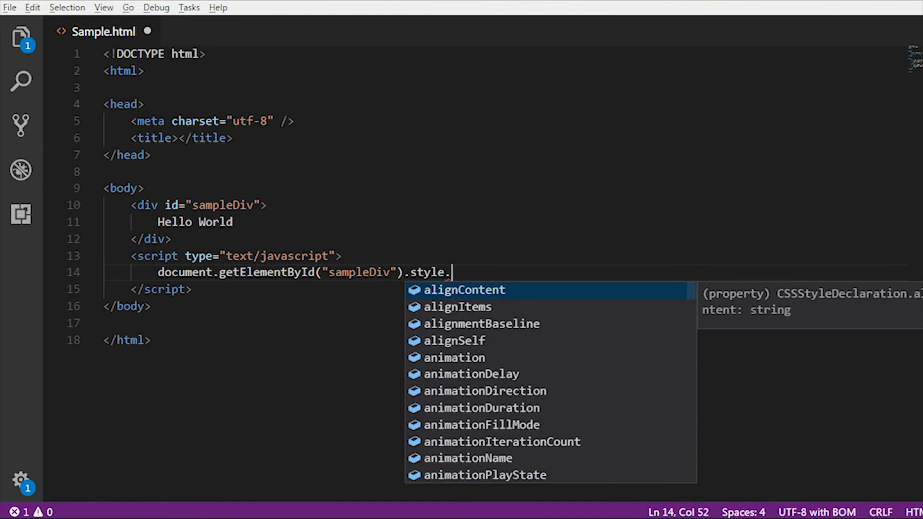
text(display)
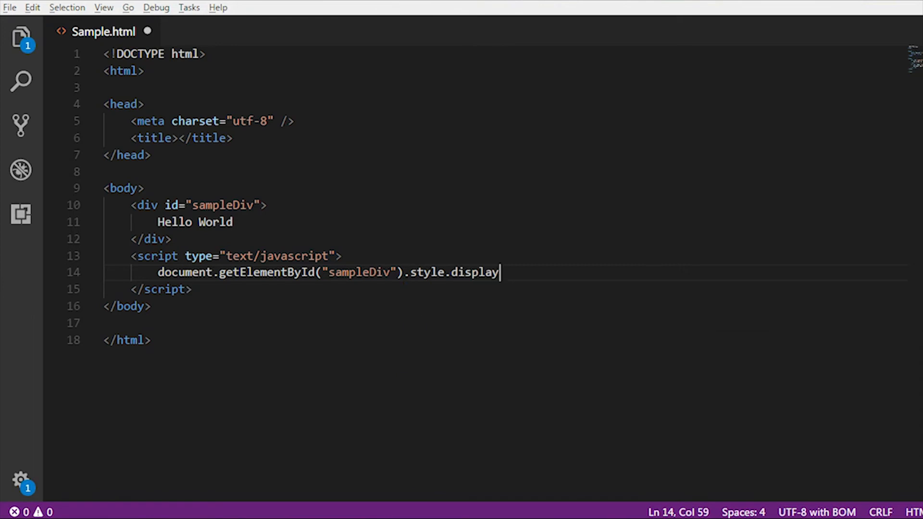
text(=)
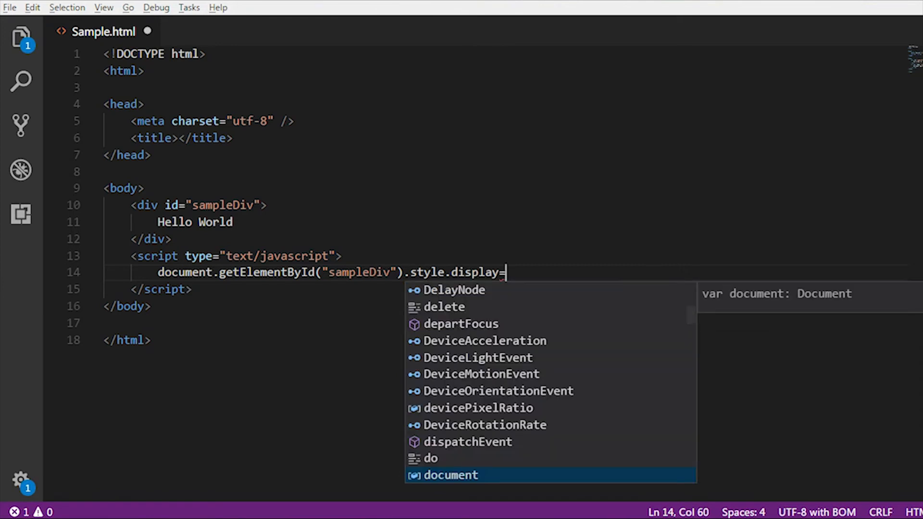
text("non)
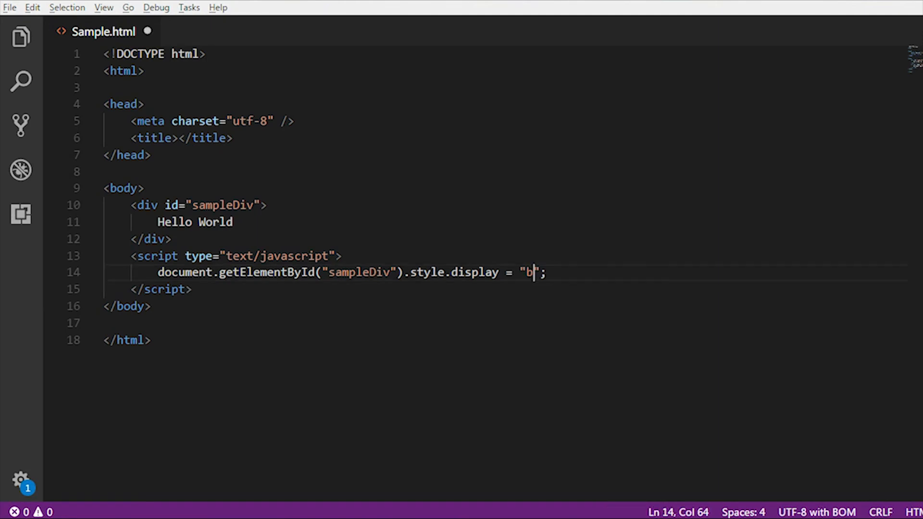
text(lock)
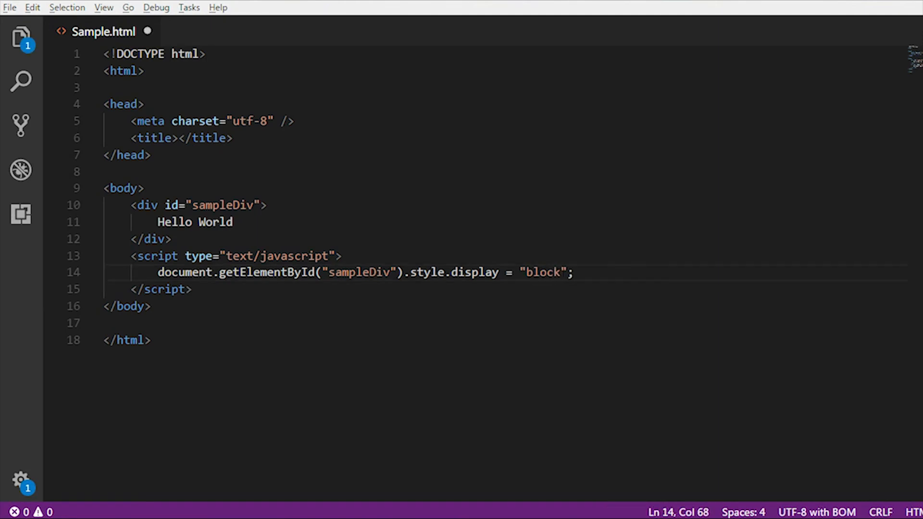
key(ctrl+s)
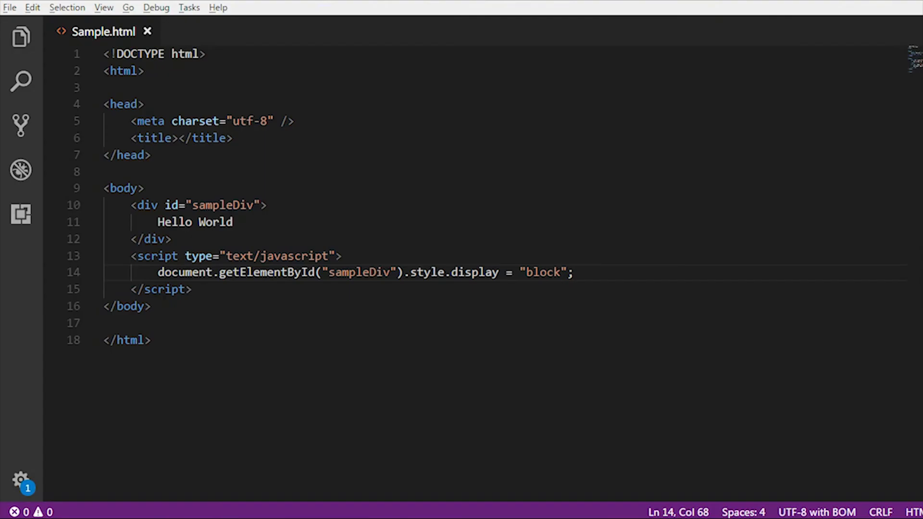
- Select the "block" display value in the script line so it can be replaced with "none"
drag(131, 204, 171, 239)
text(none)
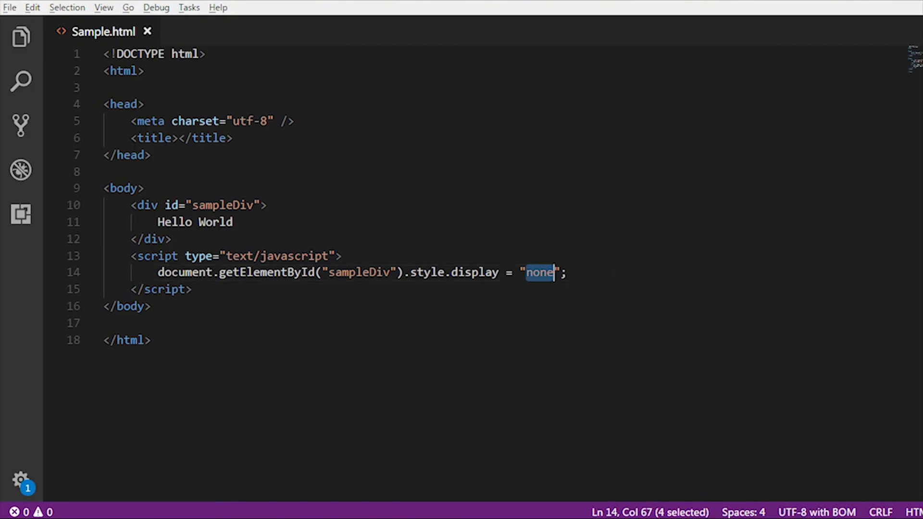
text(bloc)
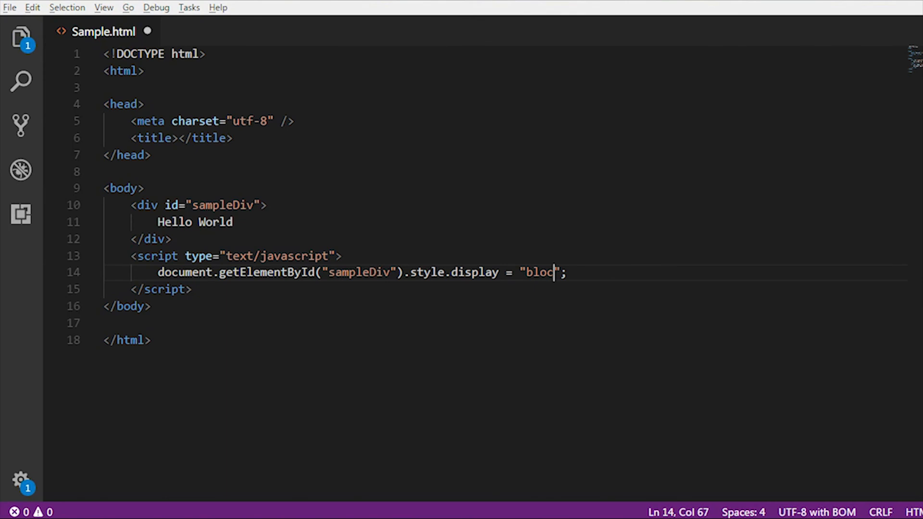
text(k)
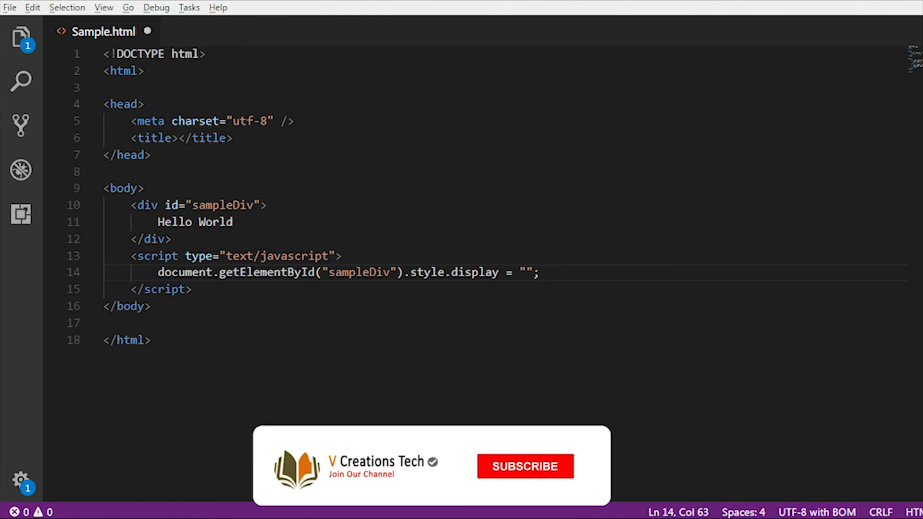
text(none)
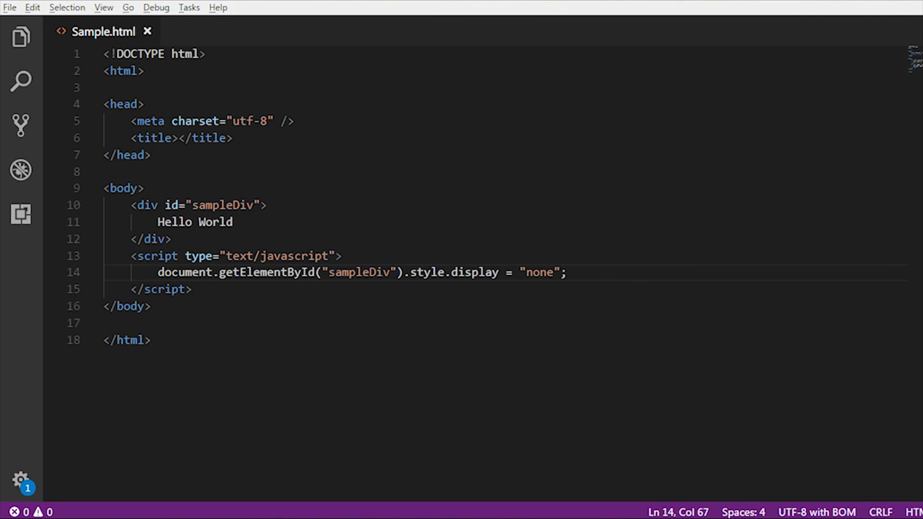
drag(131, 205, 171, 239)
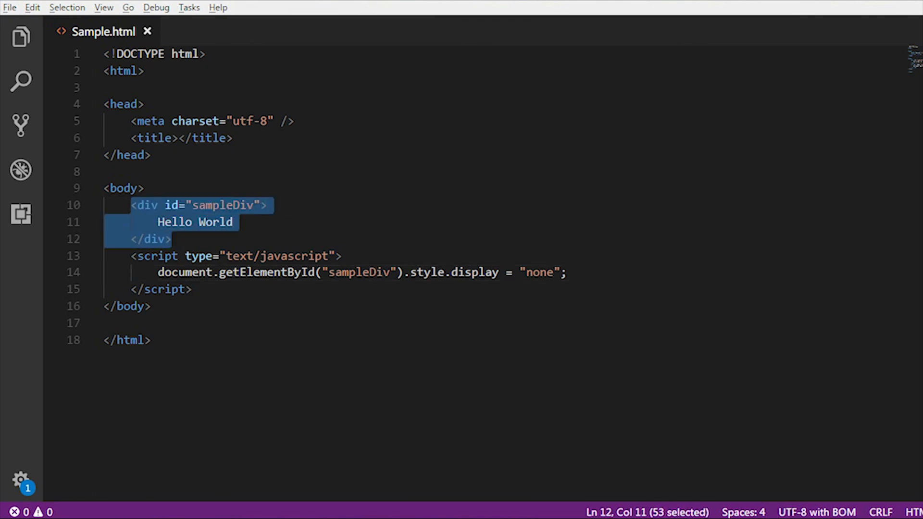
click(153, 238)
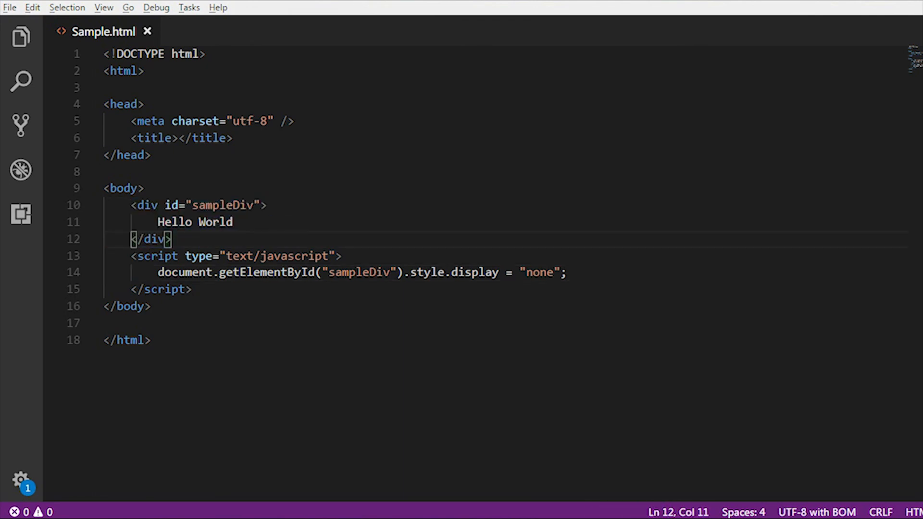